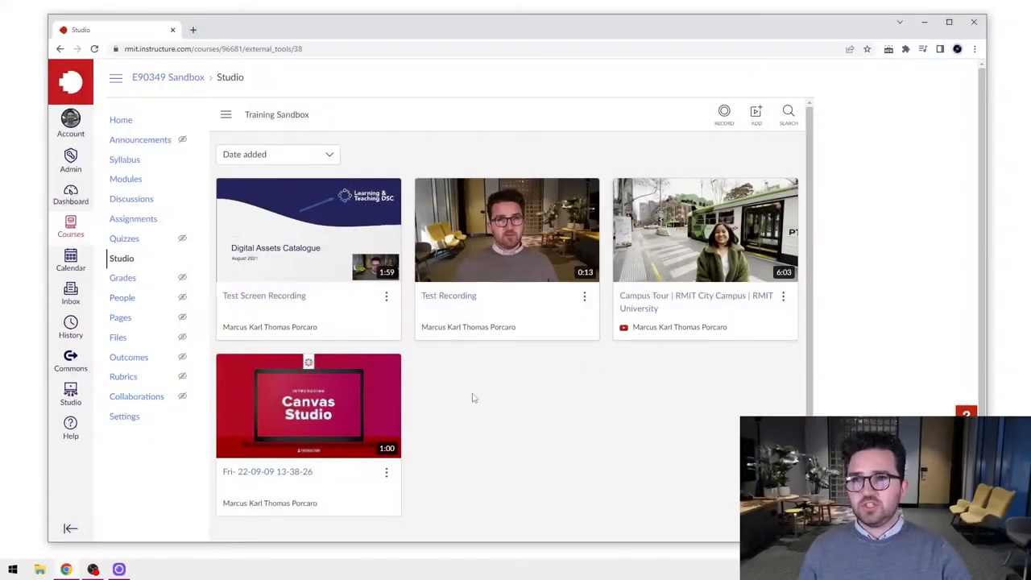
mouse_move(463, 383)
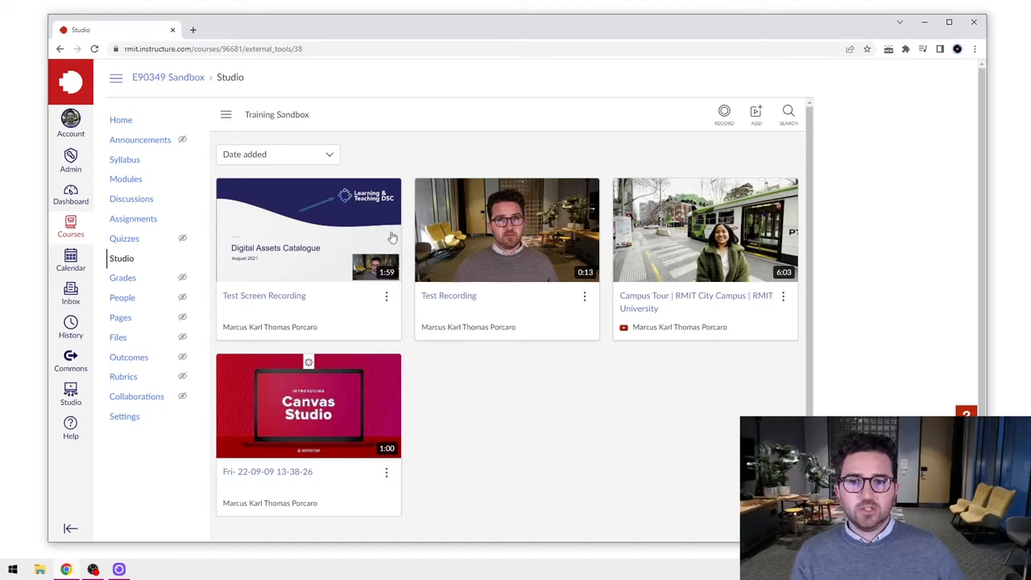
mouse_move(593, 428)
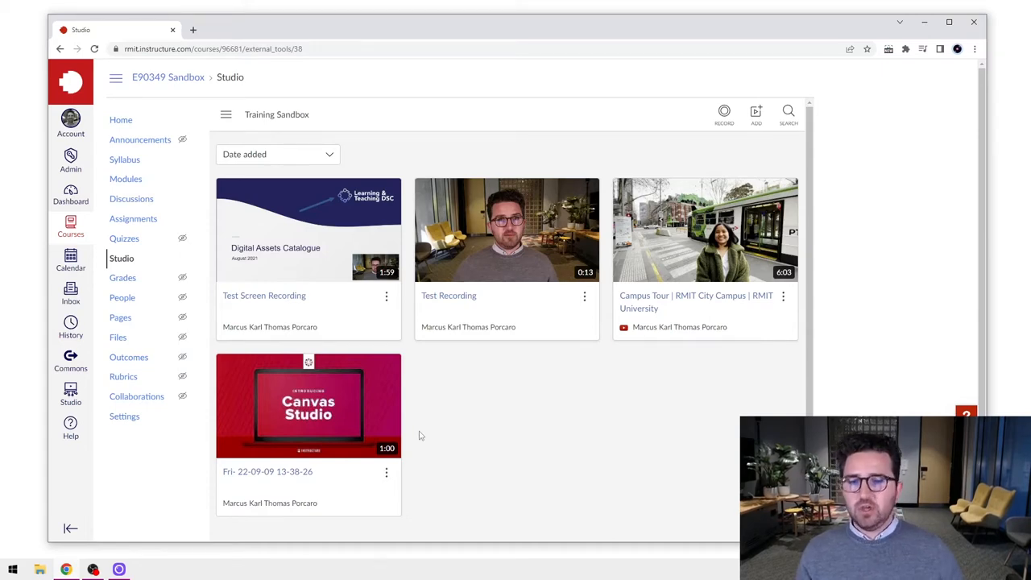
mouse_move(309, 406)
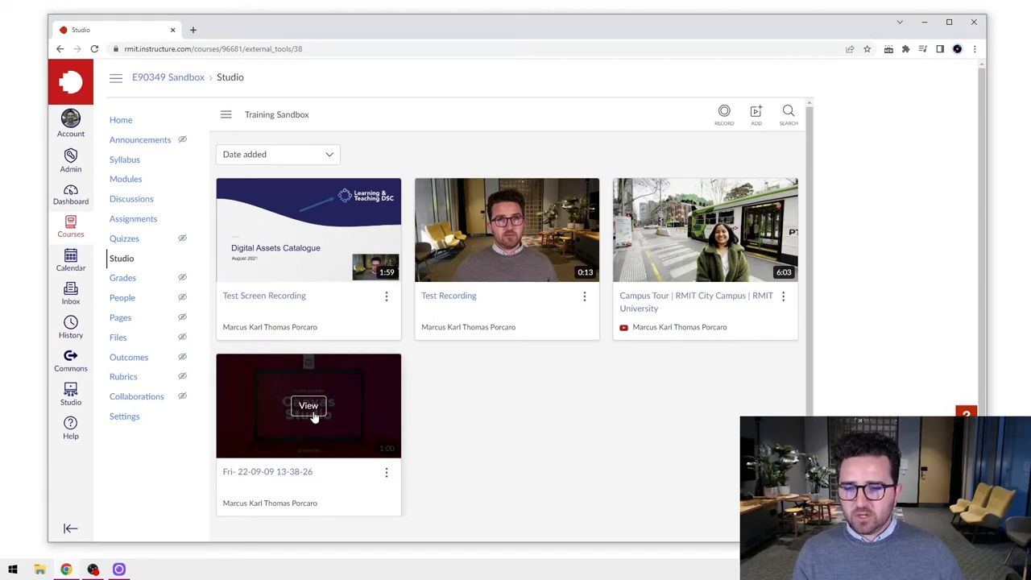
left_click(309, 406)
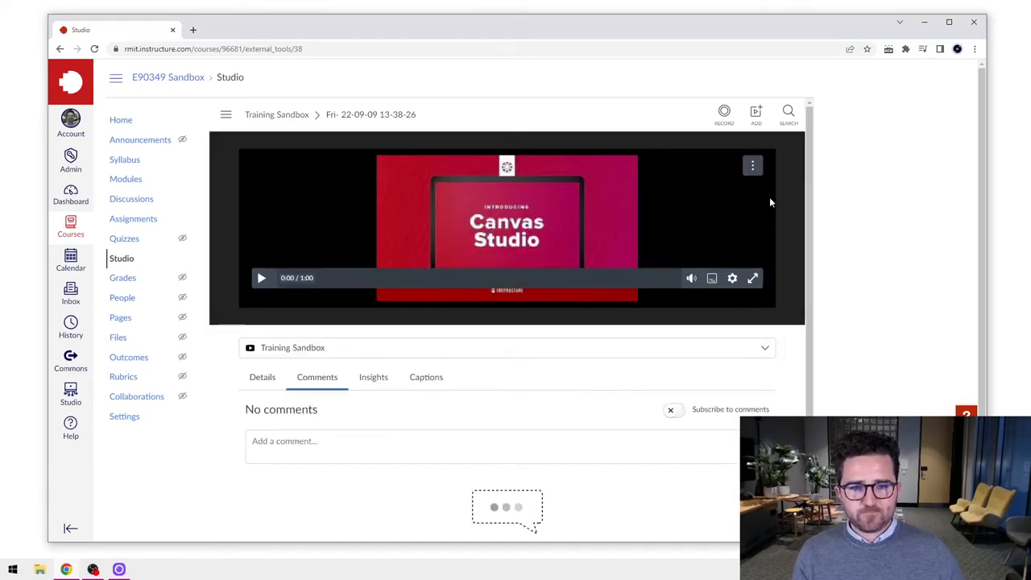
left_click(752, 165)
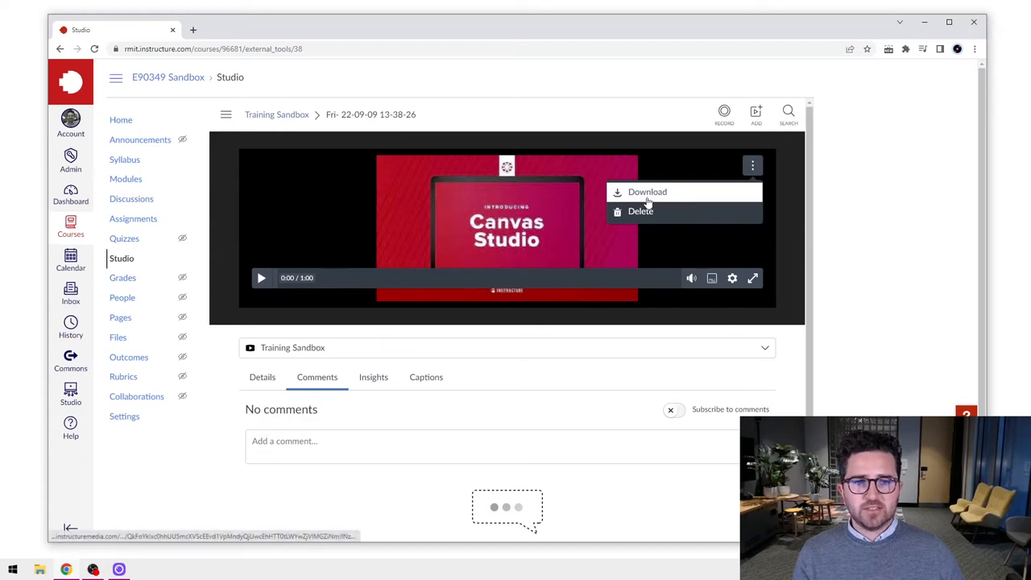
left_click(647, 192)
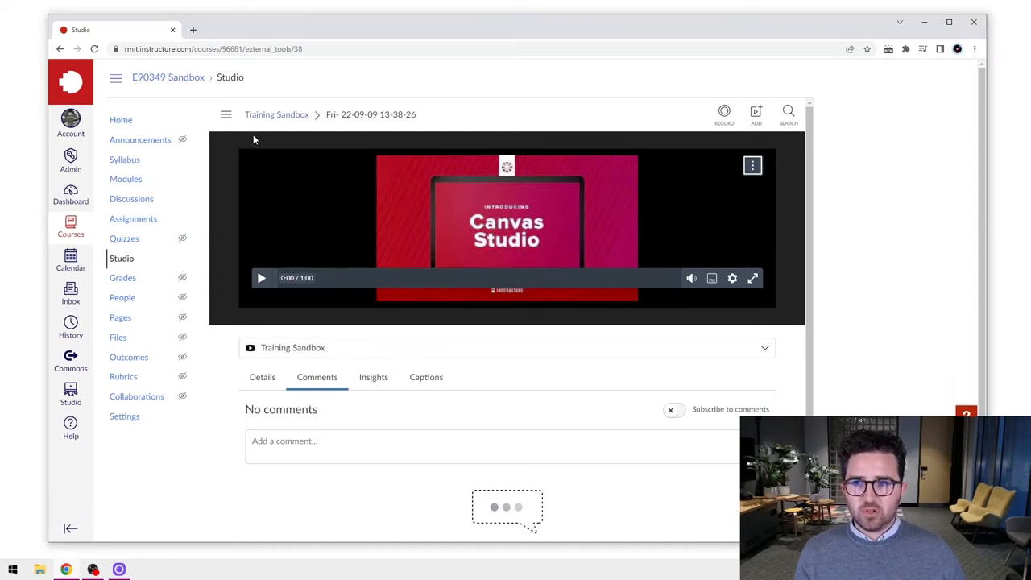
left_click(277, 113)
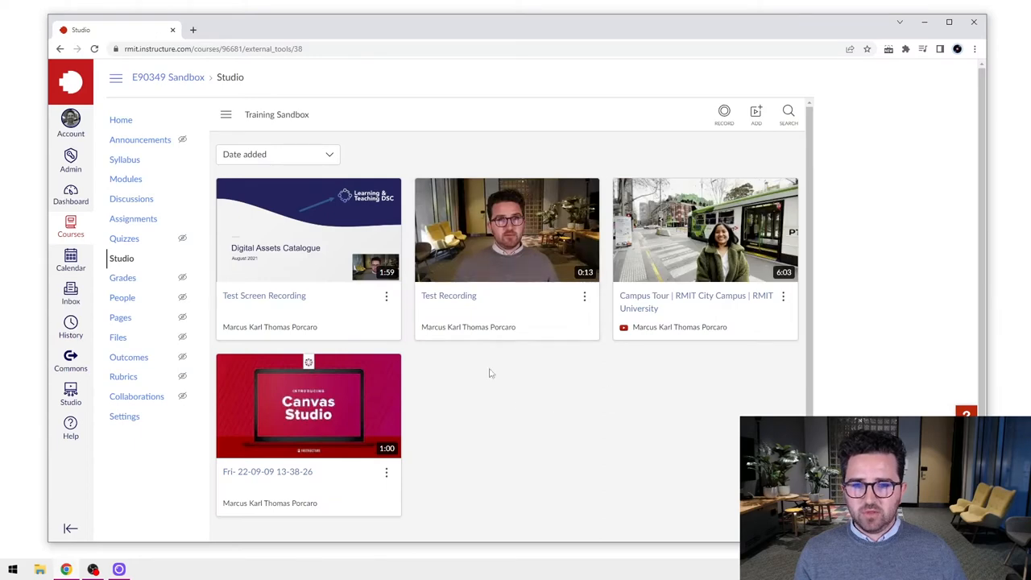
mouse_move(575, 406)
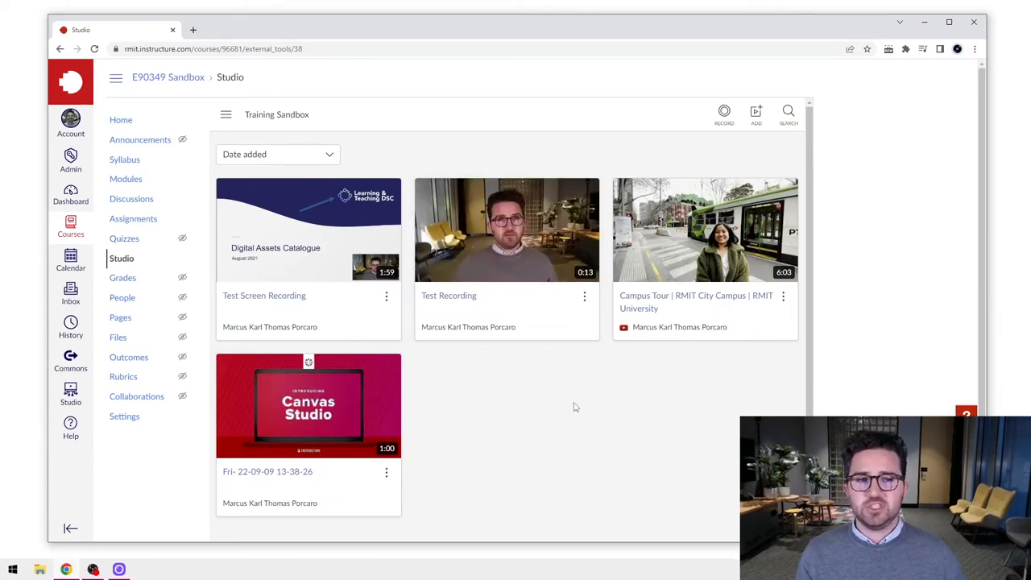
mouse_move(571, 398)
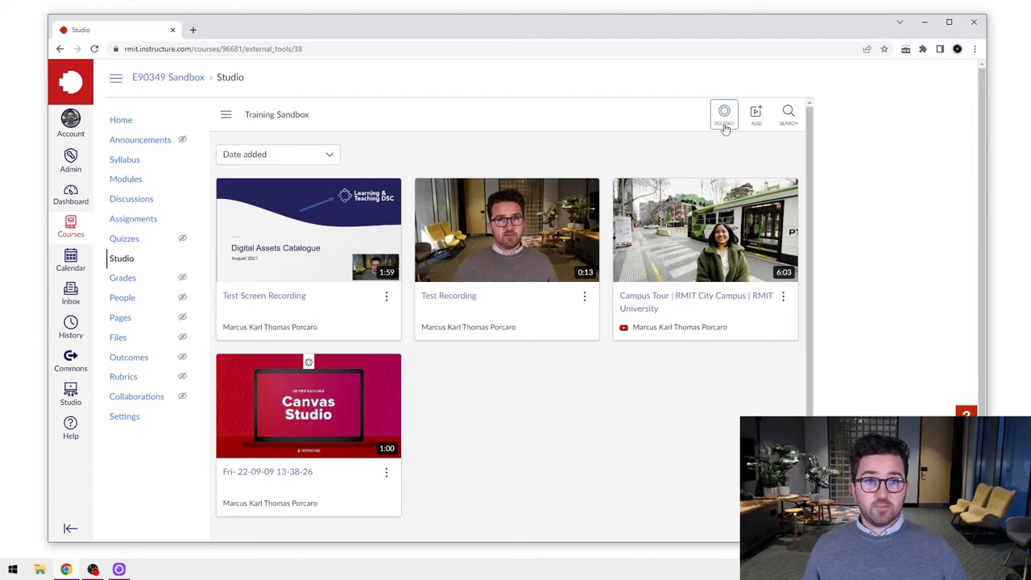
Begin a new Screen capture recording from the Studio header
left_click(723, 113)
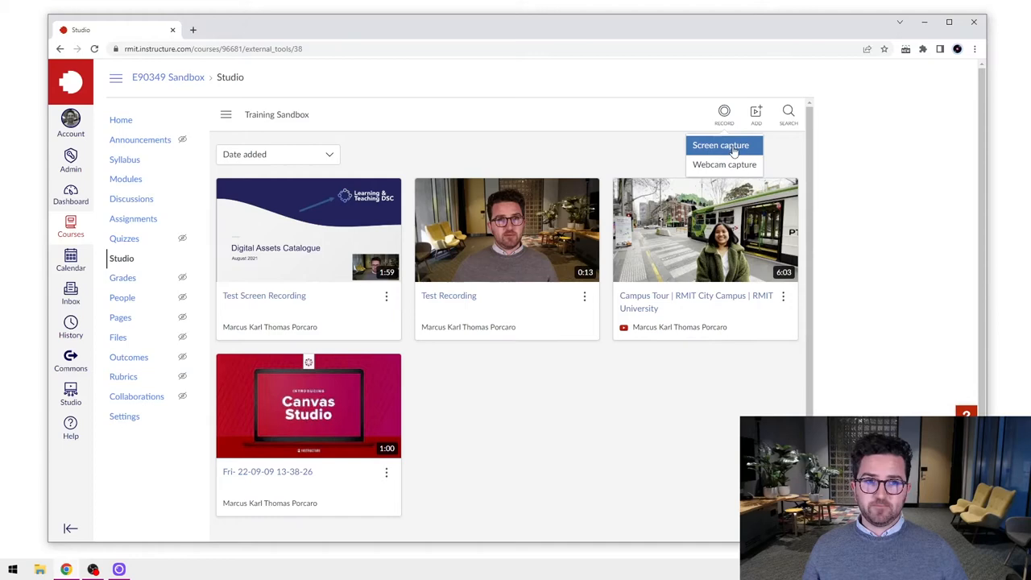
left_click(720, 145)
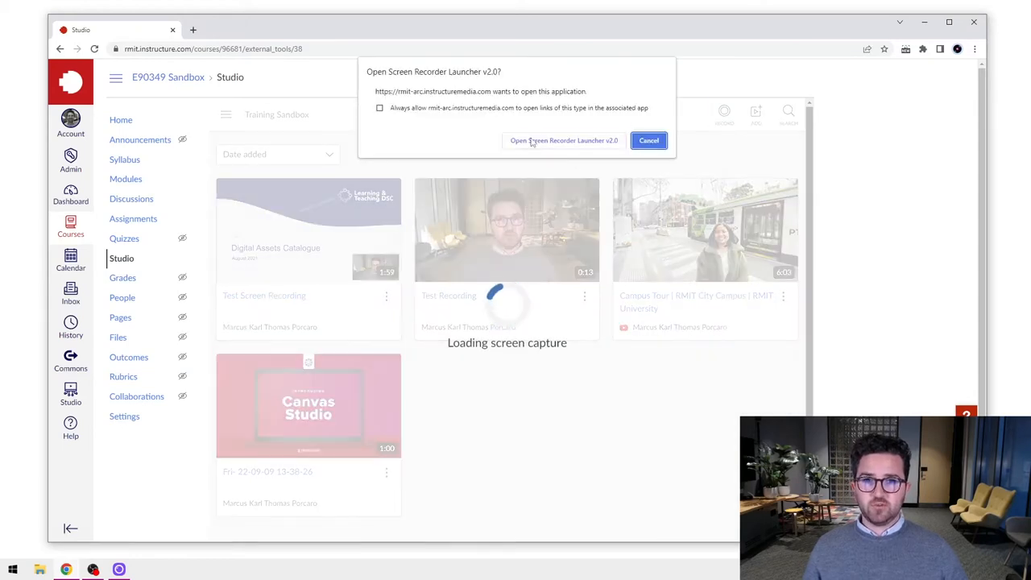
Launch the Screen Recorder, record a short clip of the library and finish it for preview
left_click(563, 140)
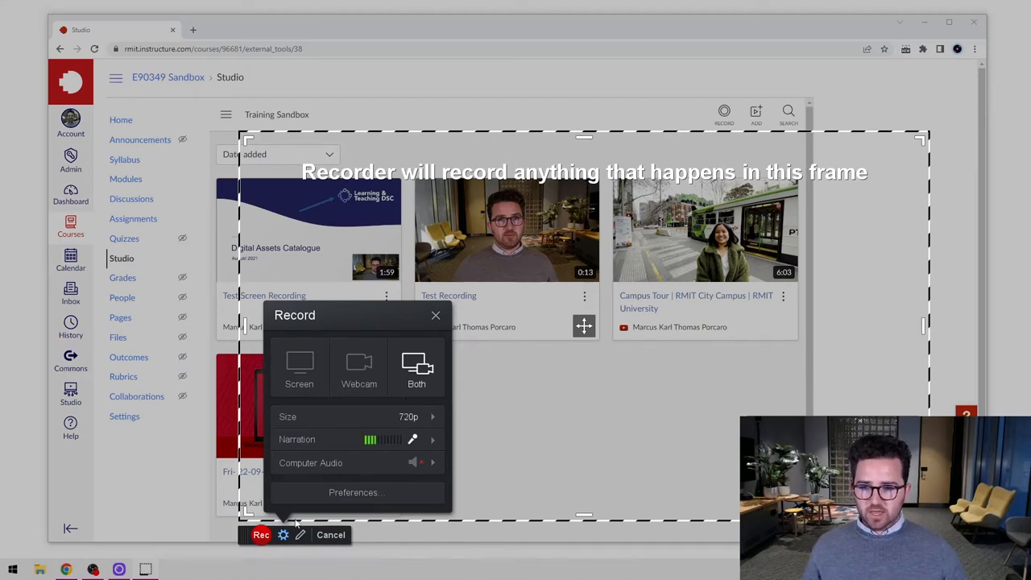
left_click(261, 535)
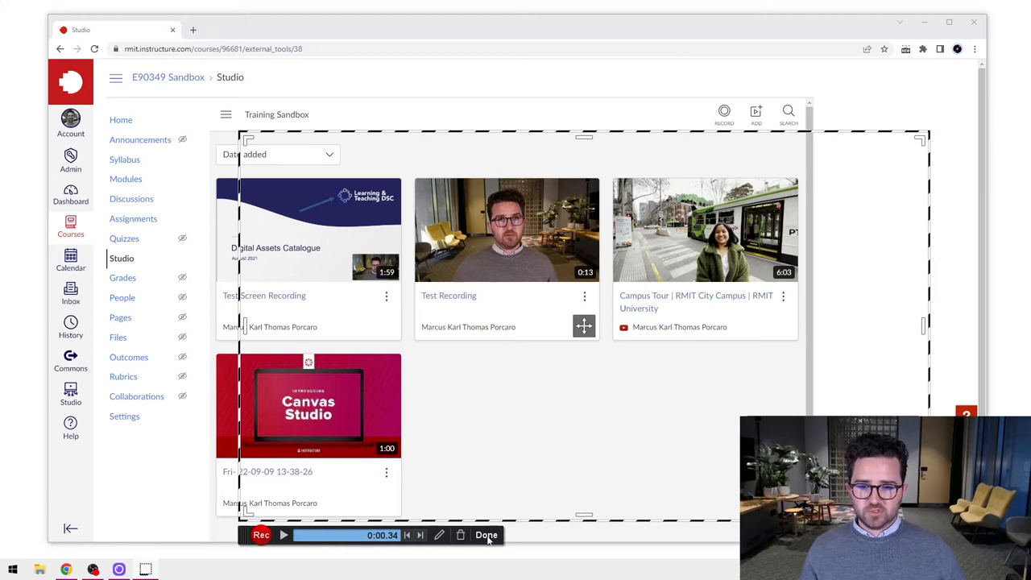
left_click(486, 534)
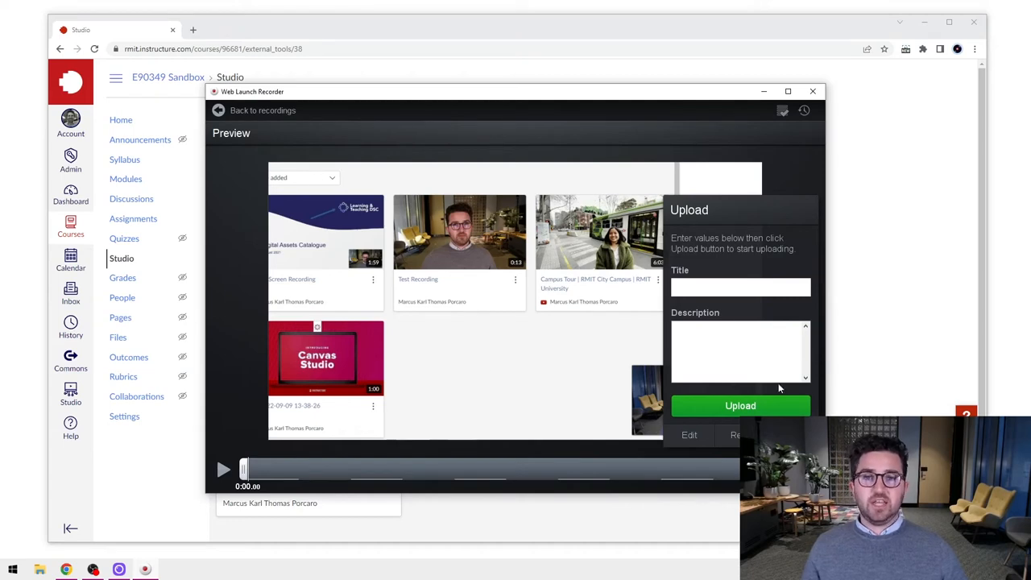
mouse_move(589, 215)
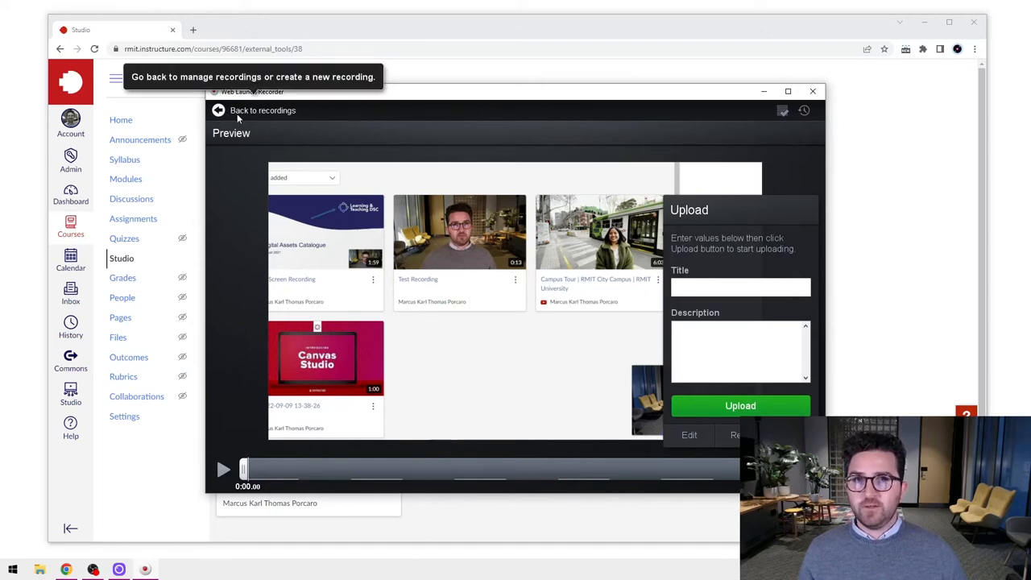
Go back from the preview to the recordings manager listing Recording #6 and #5
left_click(262, 110)
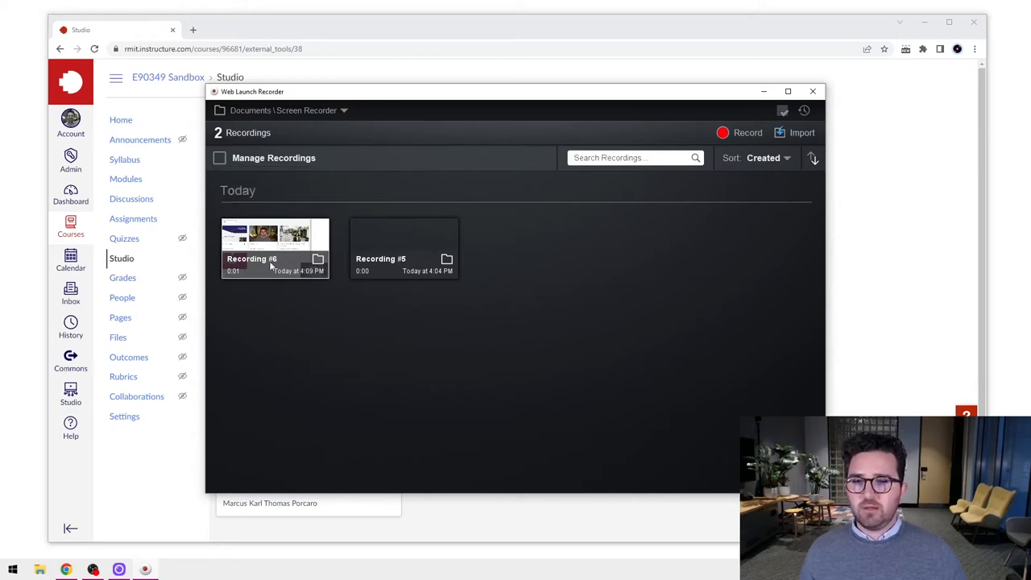
mouse_move(496, 298)
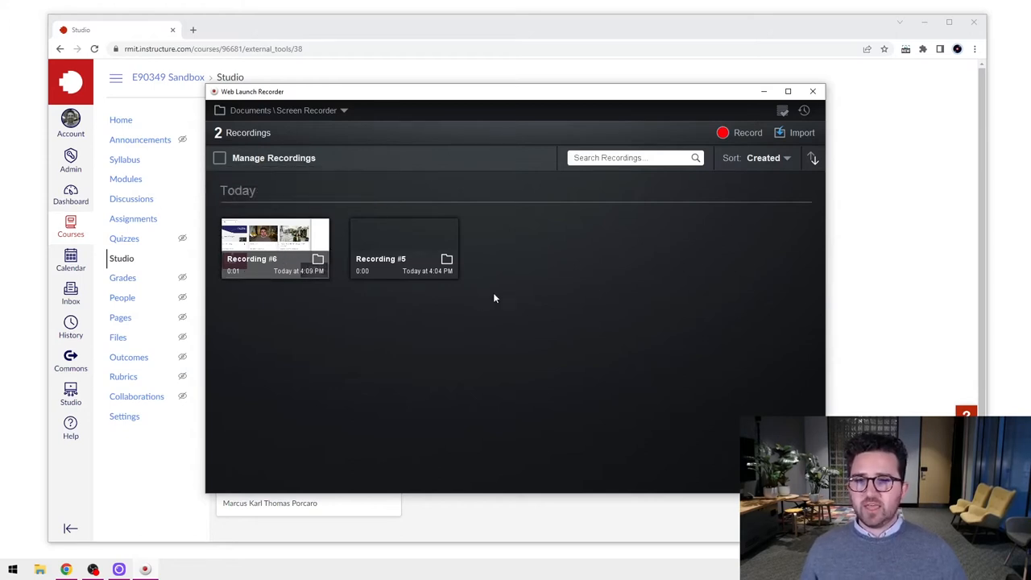
mouse_move(563, 200)
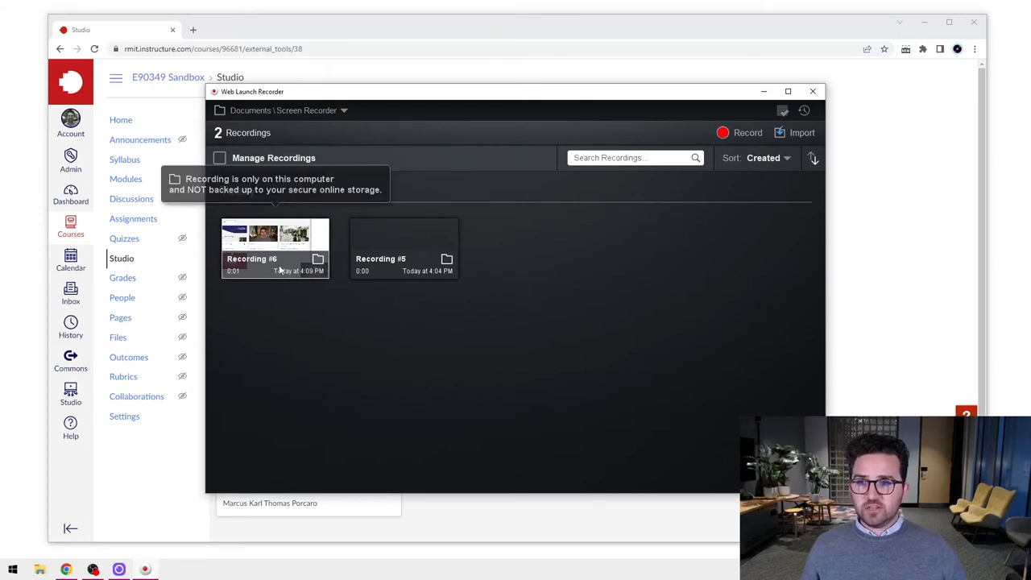
mouse_move(464, 244)
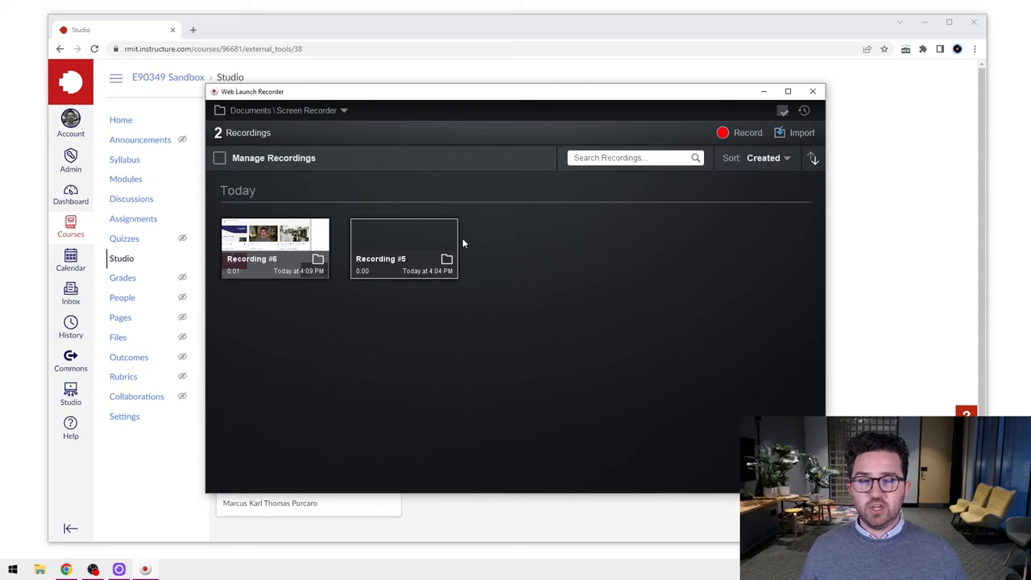
mouse_move(503, 261)
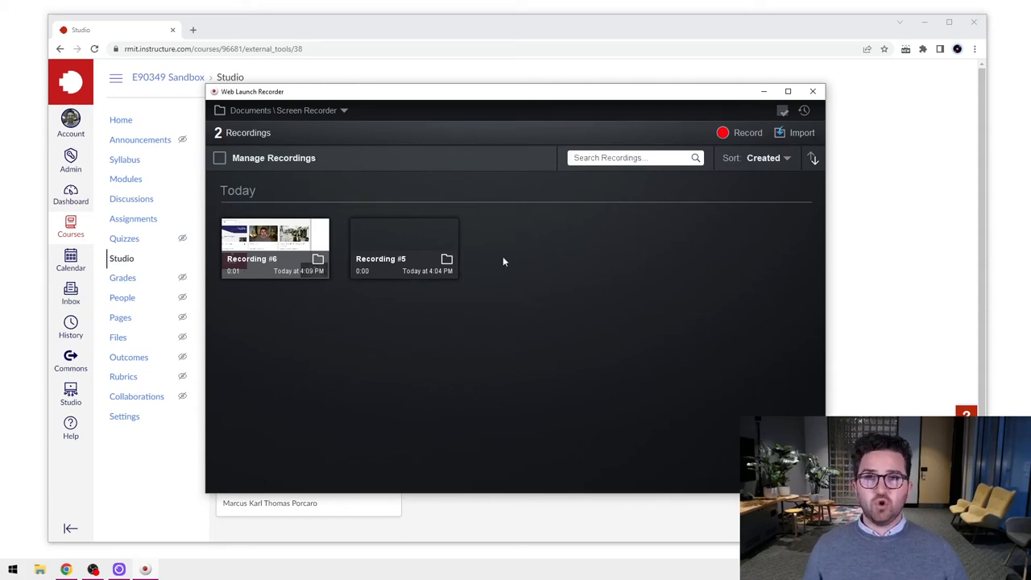
mouse_move(780, 213)
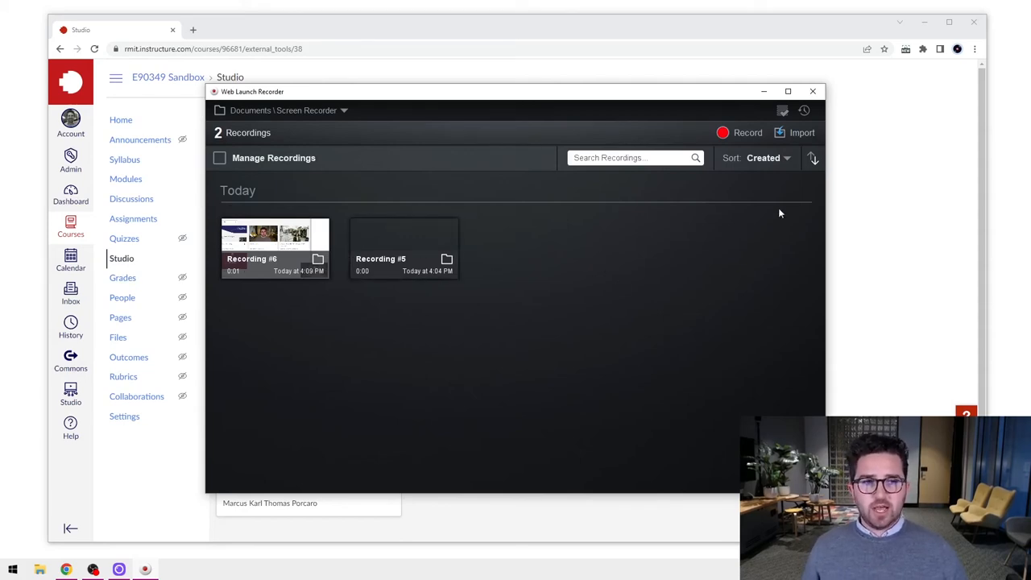
mouse_move(802, 132)
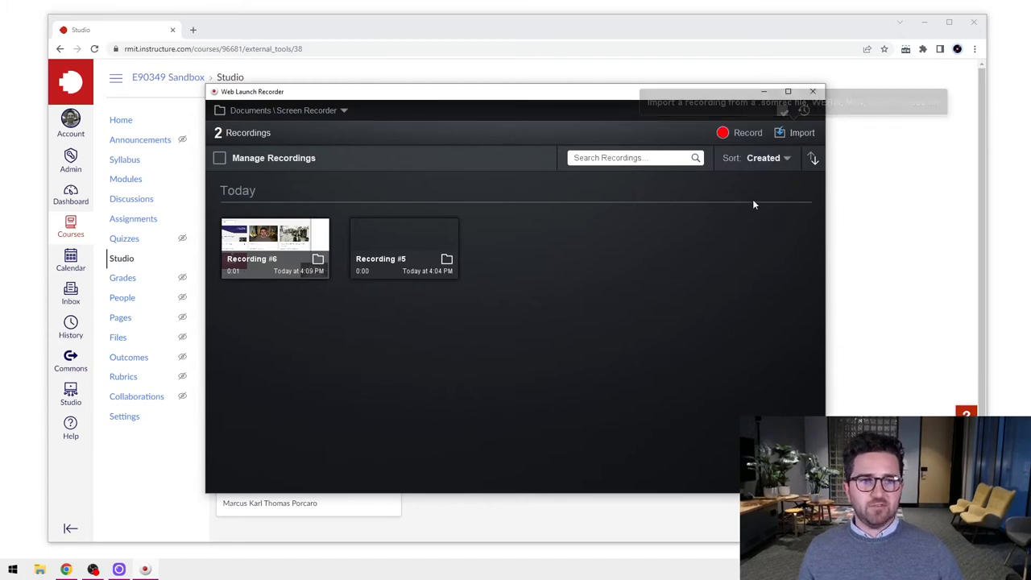
Start importing a video file from the computer into the recordings
left_click(802, 132)
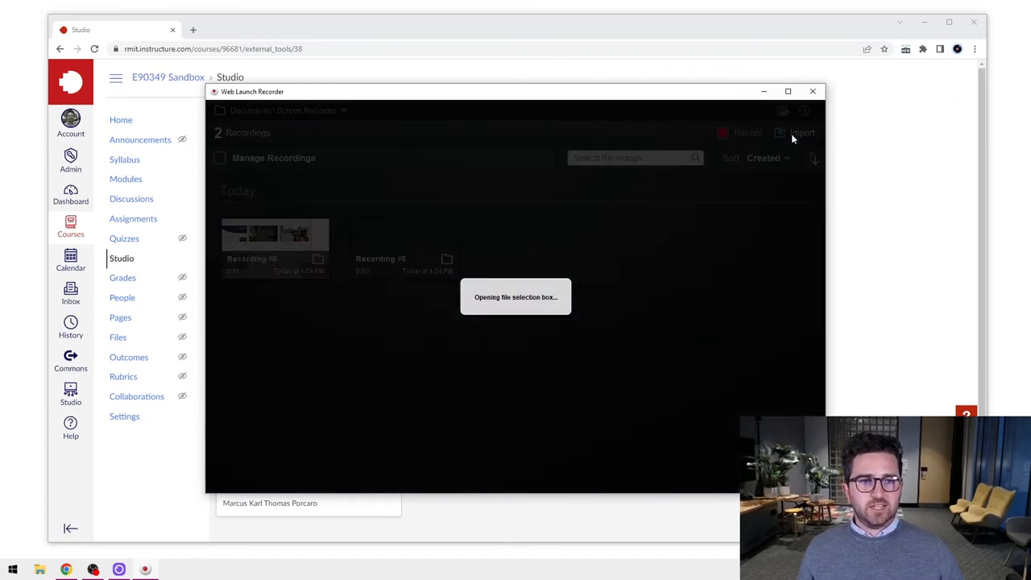
left_click(802, 132)
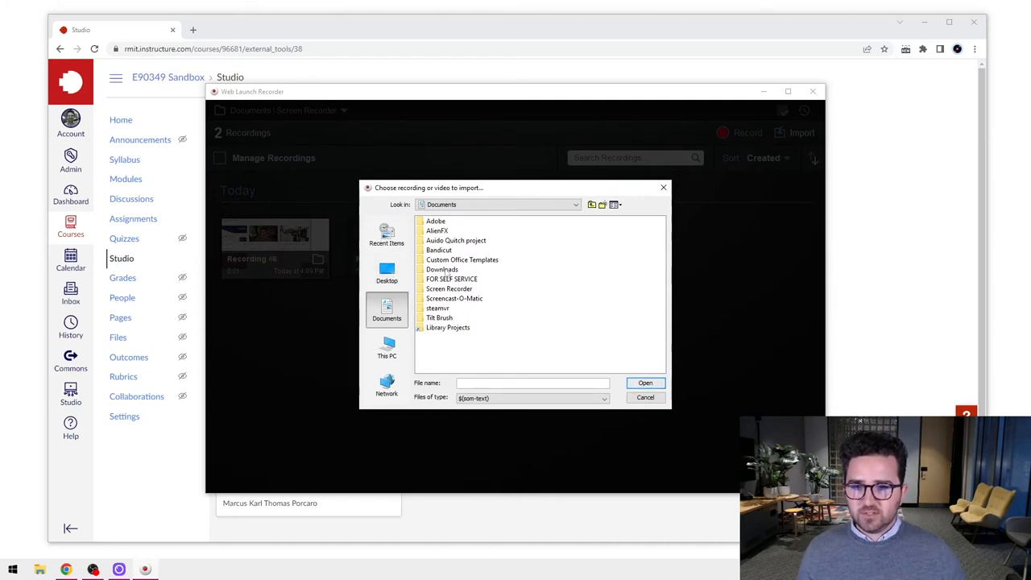
left_click(387, 272)
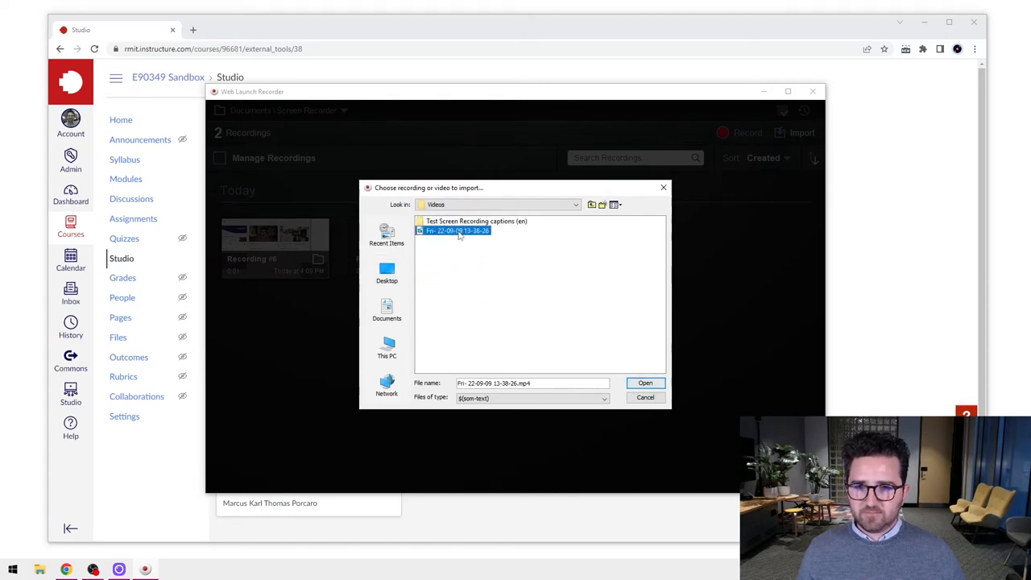
mouse_move(644, 383)
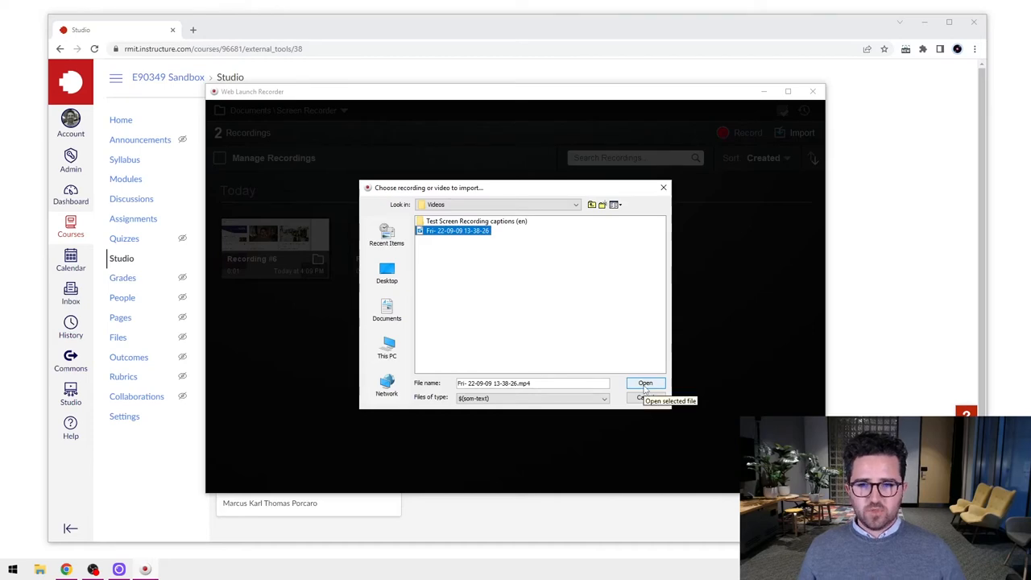
left_click(644, 384)
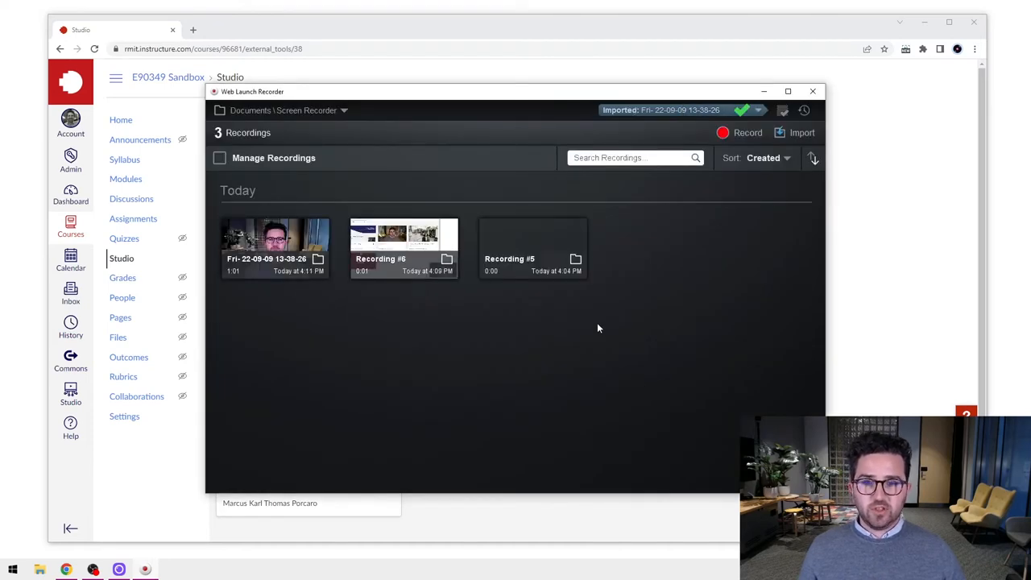
mouse_move(276, 242)
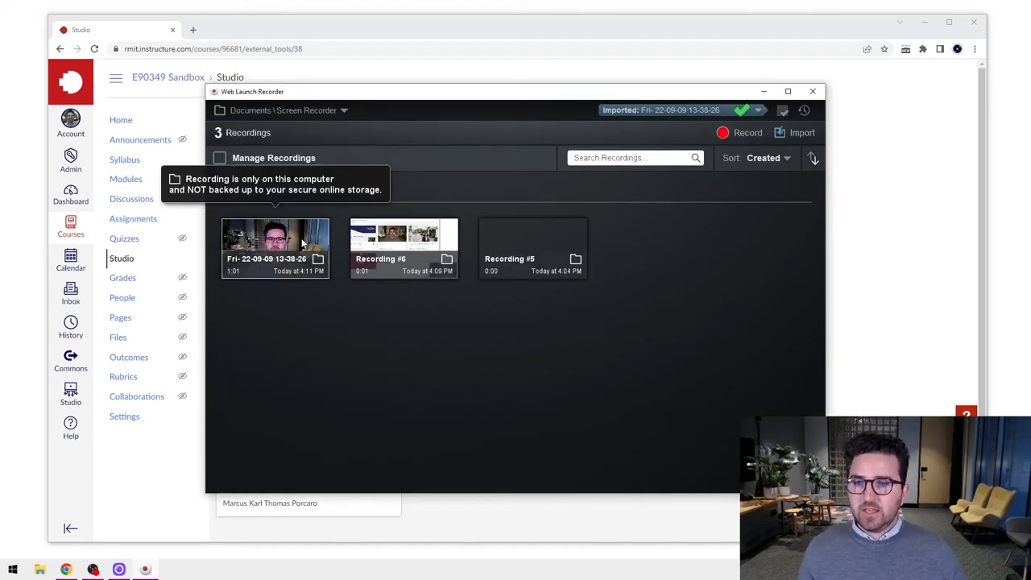
Open the imported recording in the preview with its upload form
left_click(274, 238)
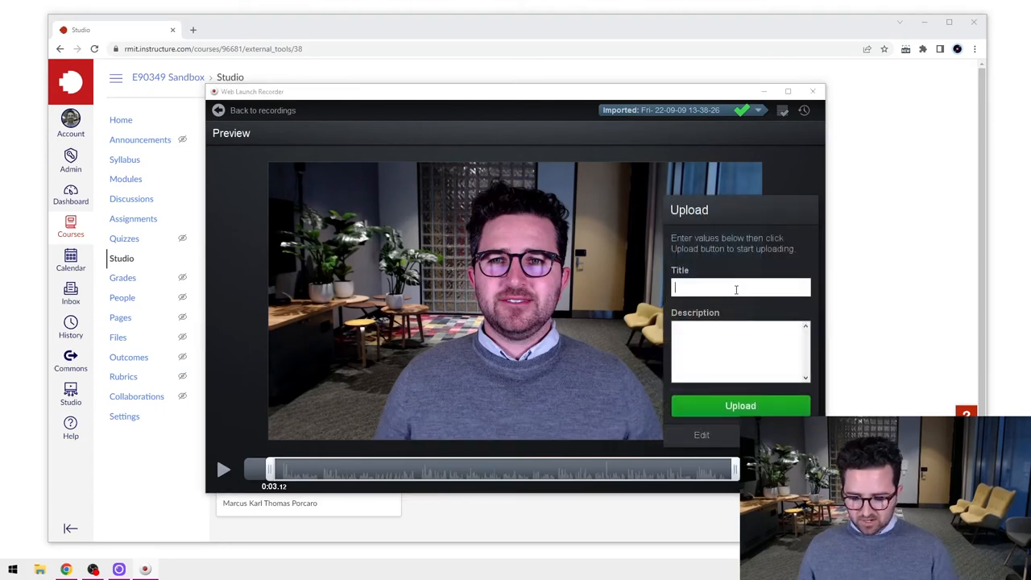
Title the imported recording 'Re-Edited Intro' and open it in the editor
type("Re-Edited Intro")
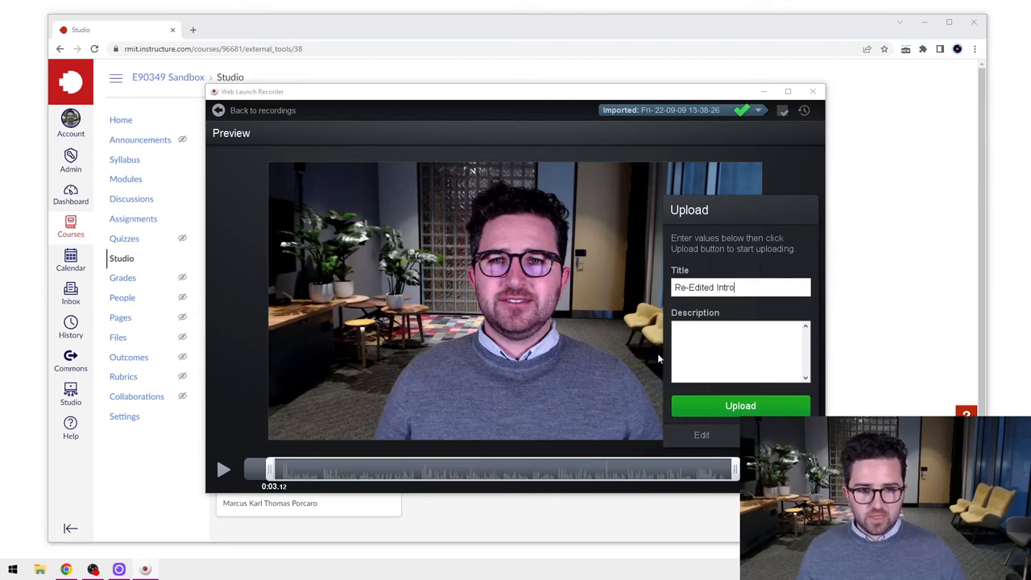
mouse_move(700, 435)
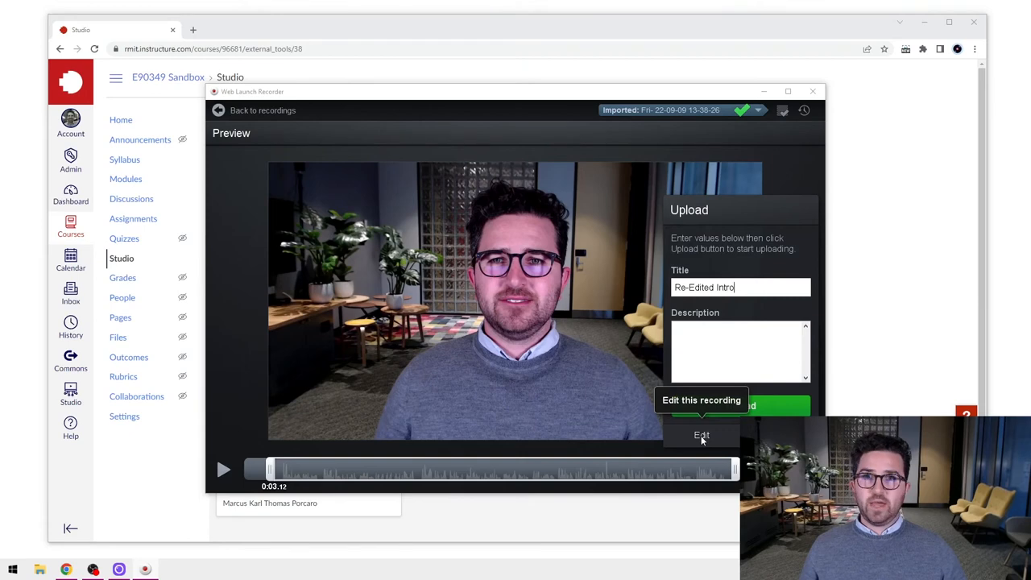
left_click(701, 435)
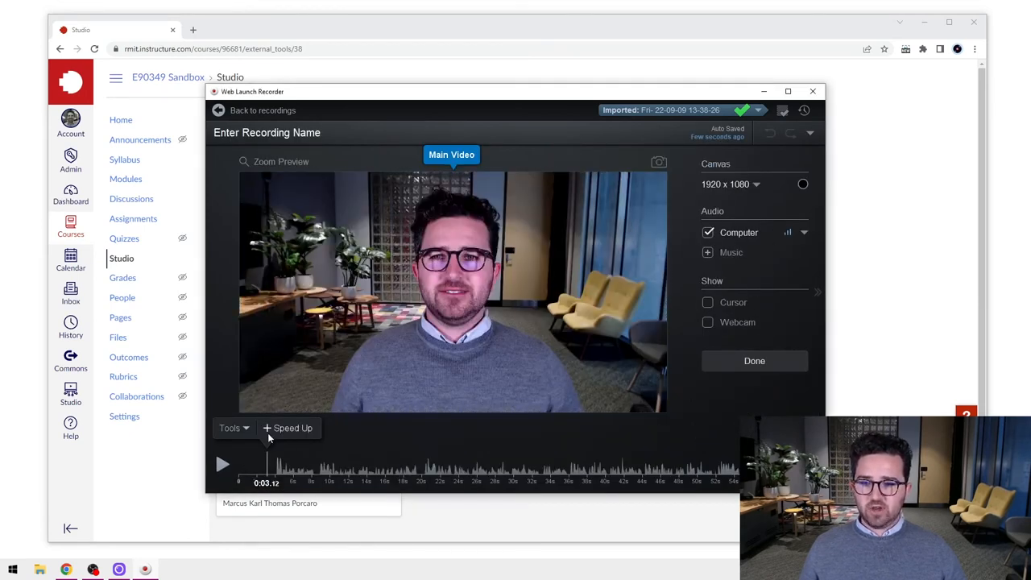
Browse the editor's Tools list, then return to the upload preview
left_click(288, 429)
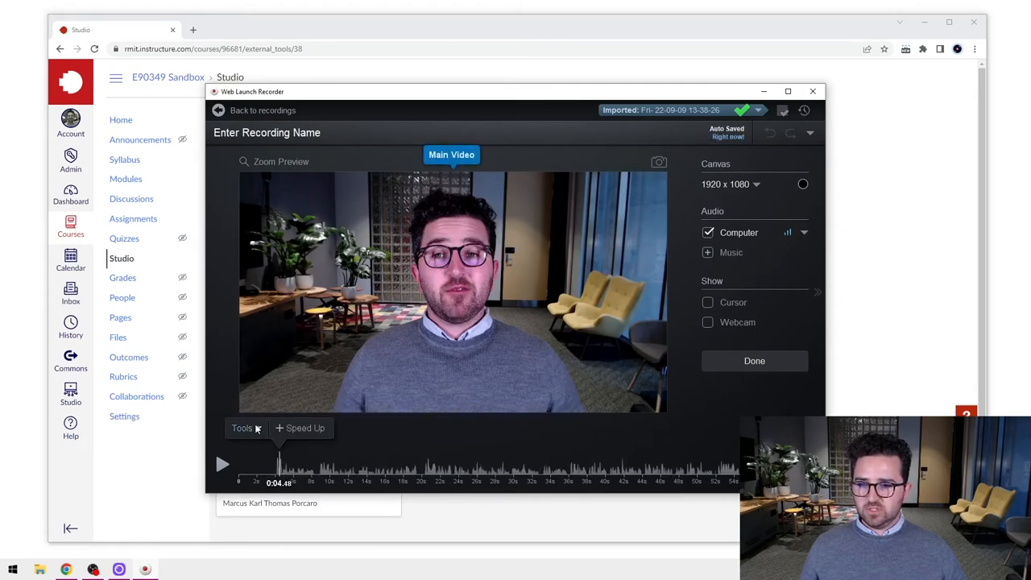
left_click(242, 428)
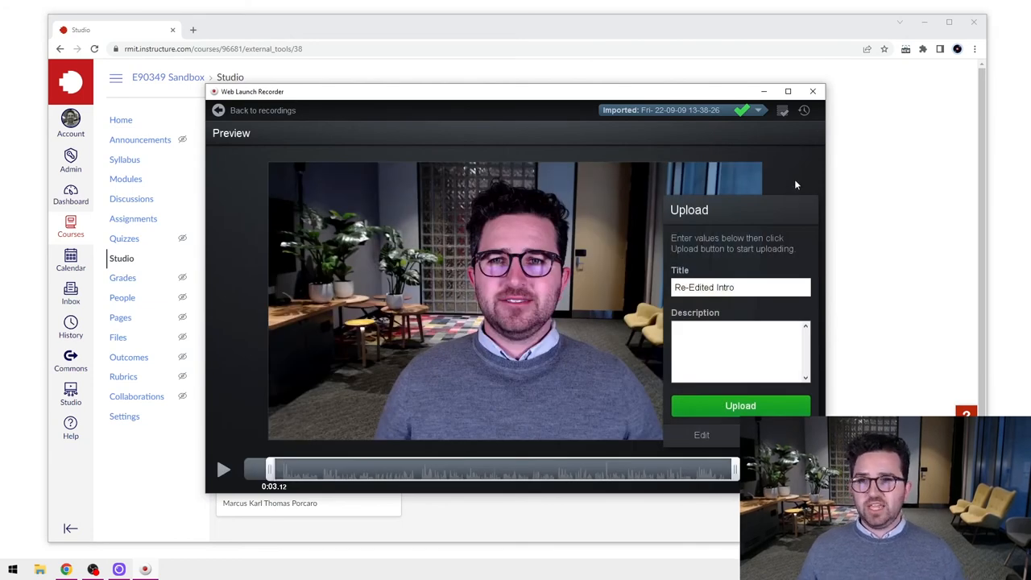
mouse_move(261, 109)
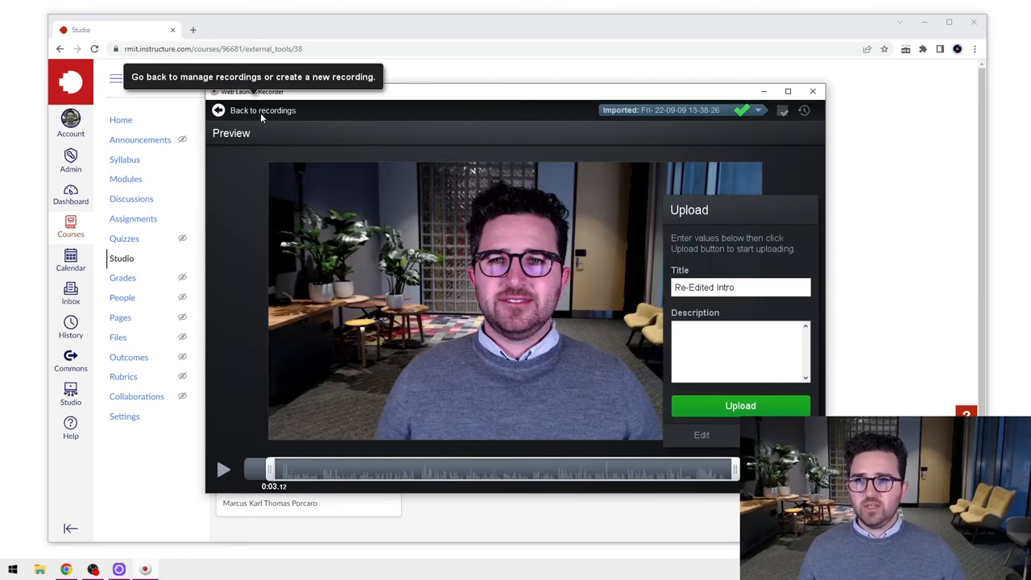
mouse_move(277, 125)
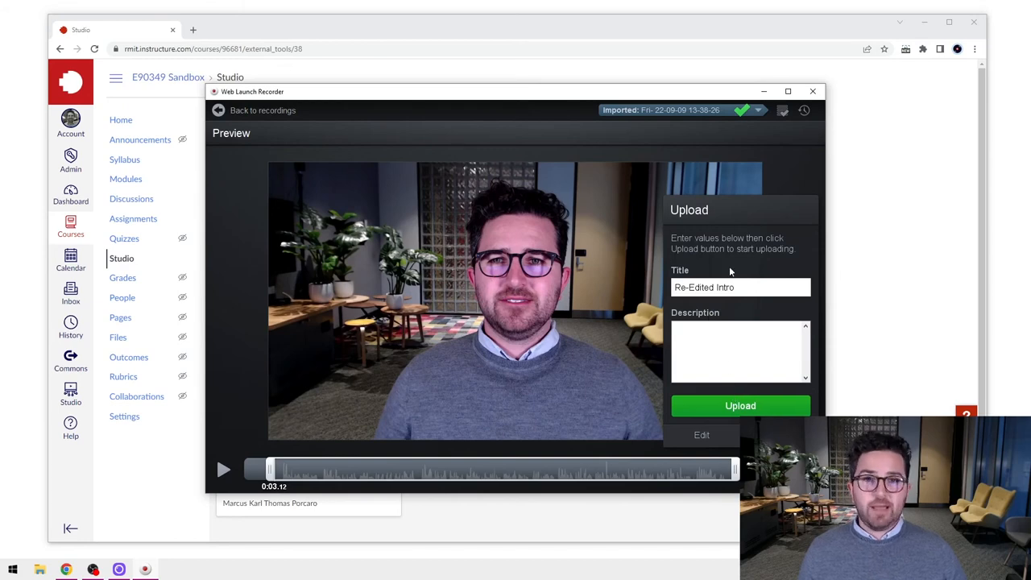
mouse_move(741, 406)
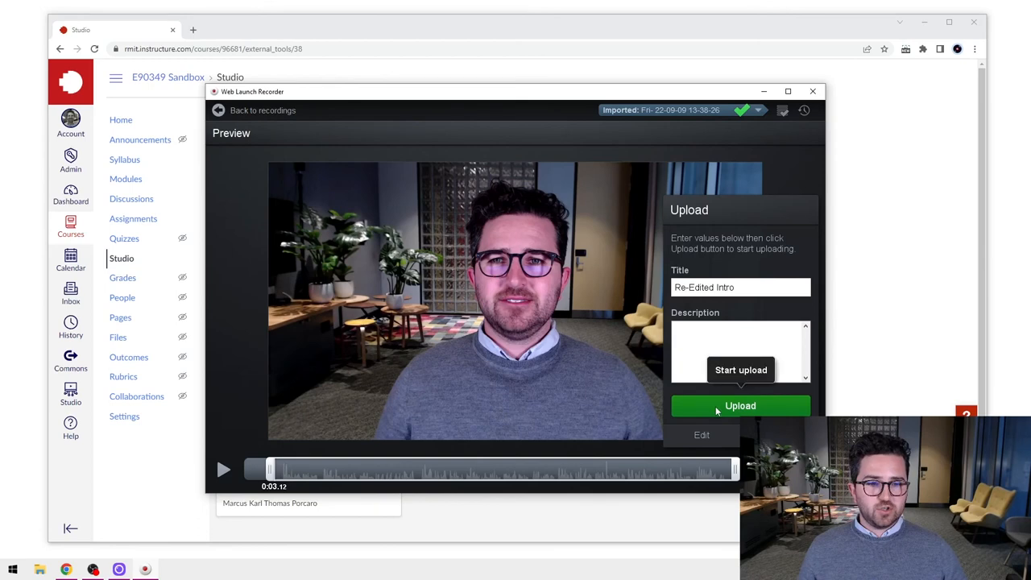
Upload the 'Re-Edited Intro' recording to Studio
left_click(739, 406)
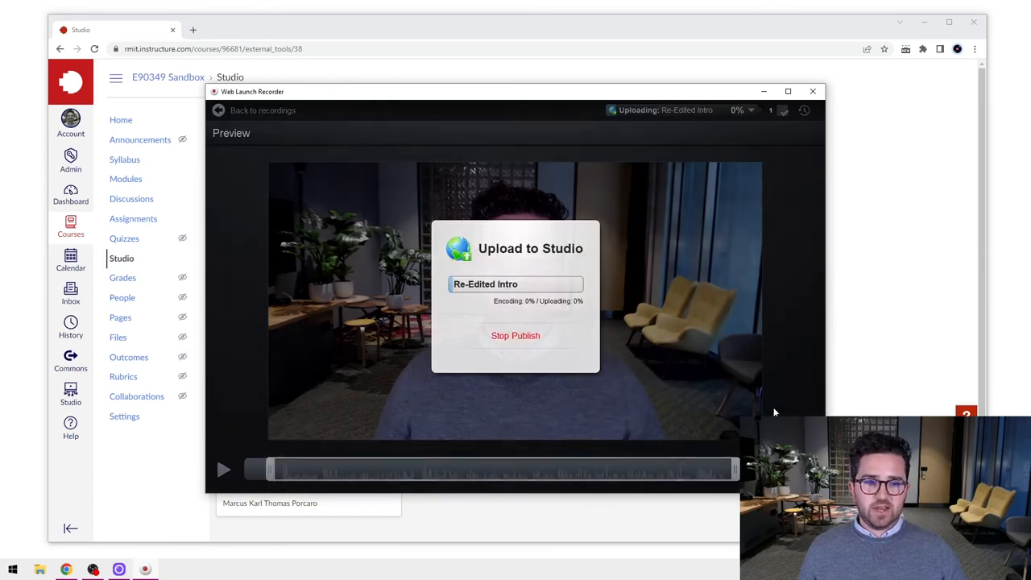